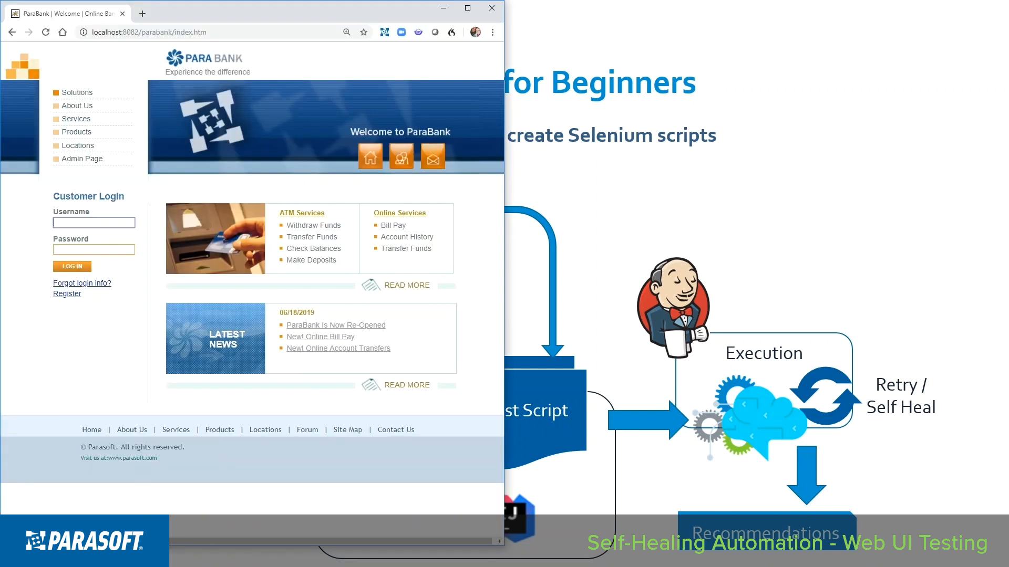
Run the Maven test with the Selenic agent and scroll the log to the phone-number replacement locator.
{"action": "left_click", "coordinate": [94, 222]}
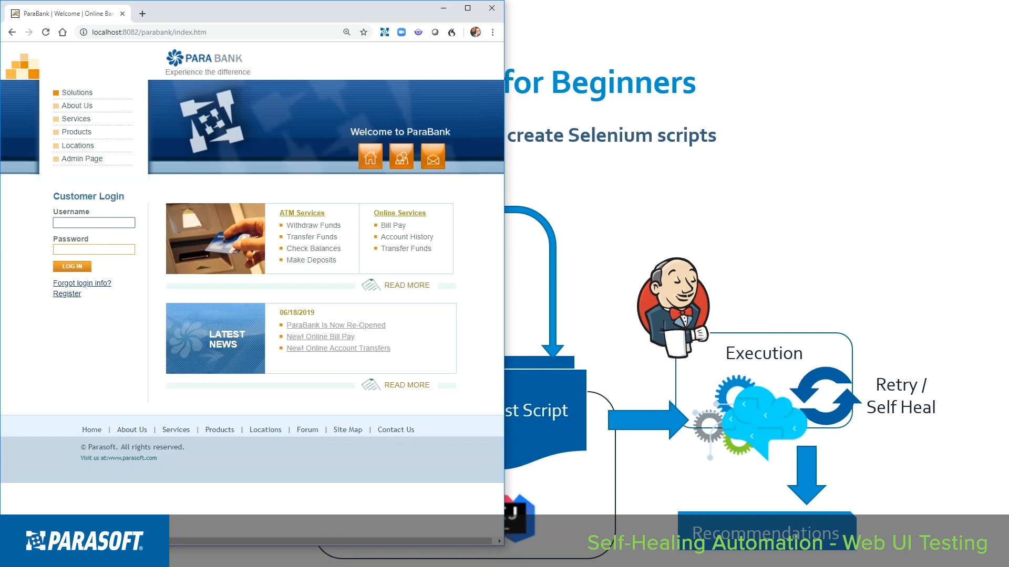
{"action": "mouse_move", "coordinate": [245, 243]}
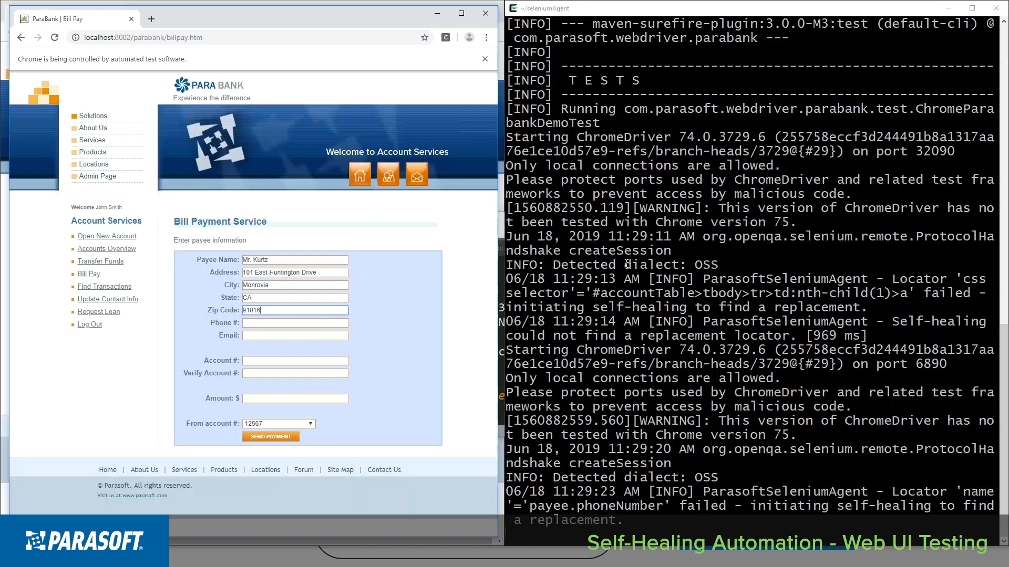
{"action": "scroll", "scroll_direction": "down", "scroll_amount": 3}
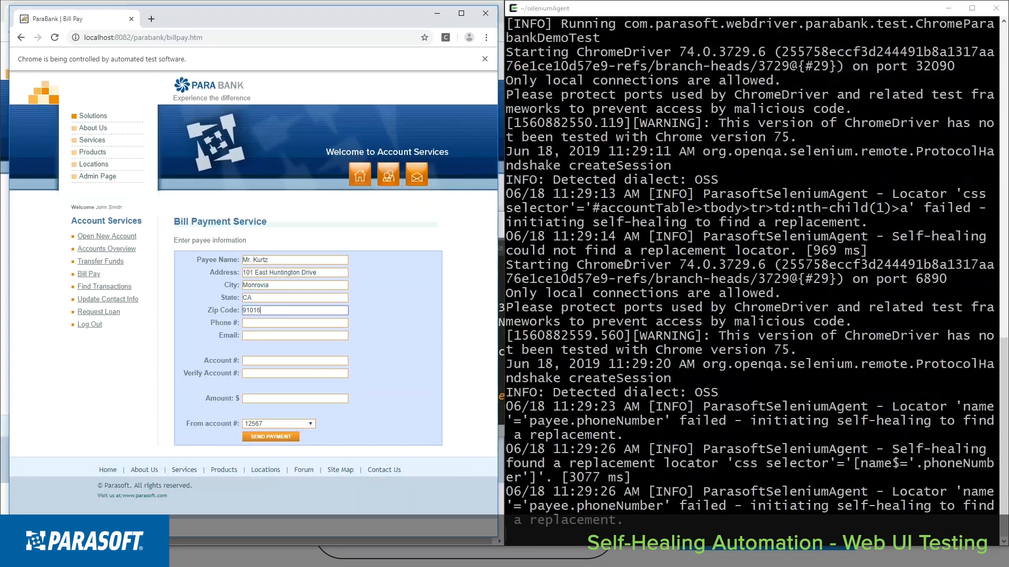
{"action": "scroll", "scroll_direction": "down", "scroll_amount": 3}
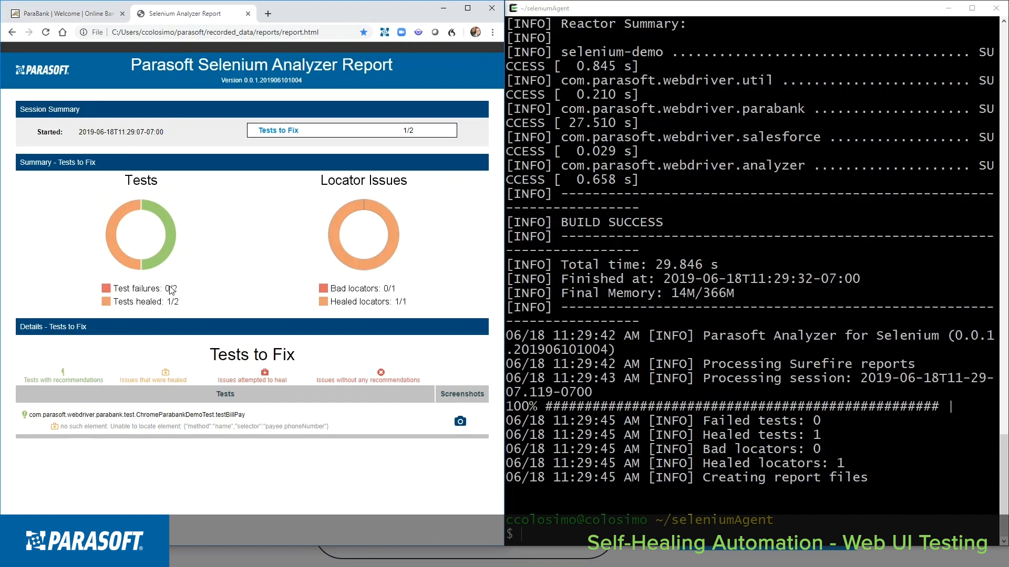
{"action": "mouse_move", "coordinate": [175, 308]}
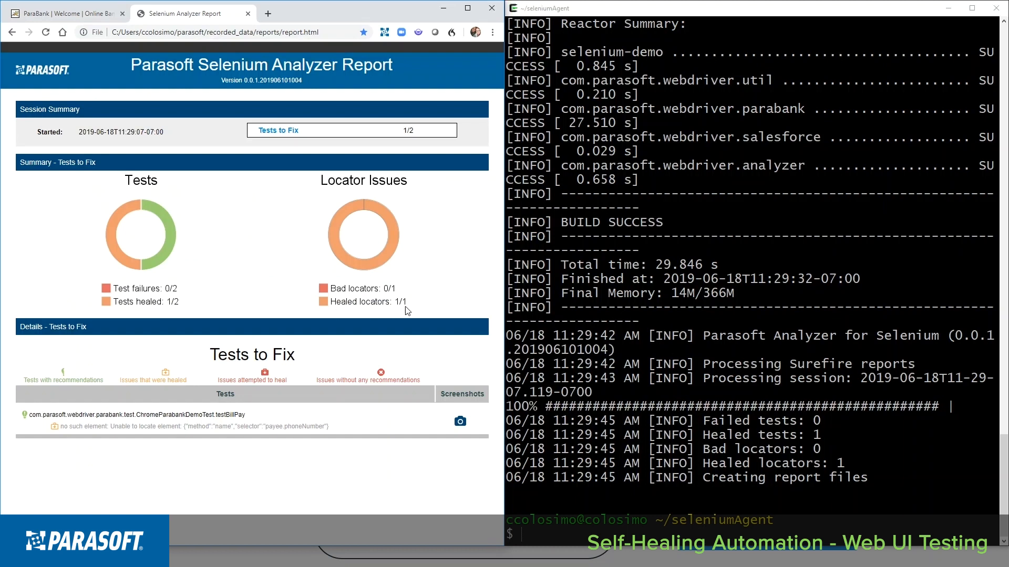
{"action": "mouse_move", "coordinate": [188, 421]}
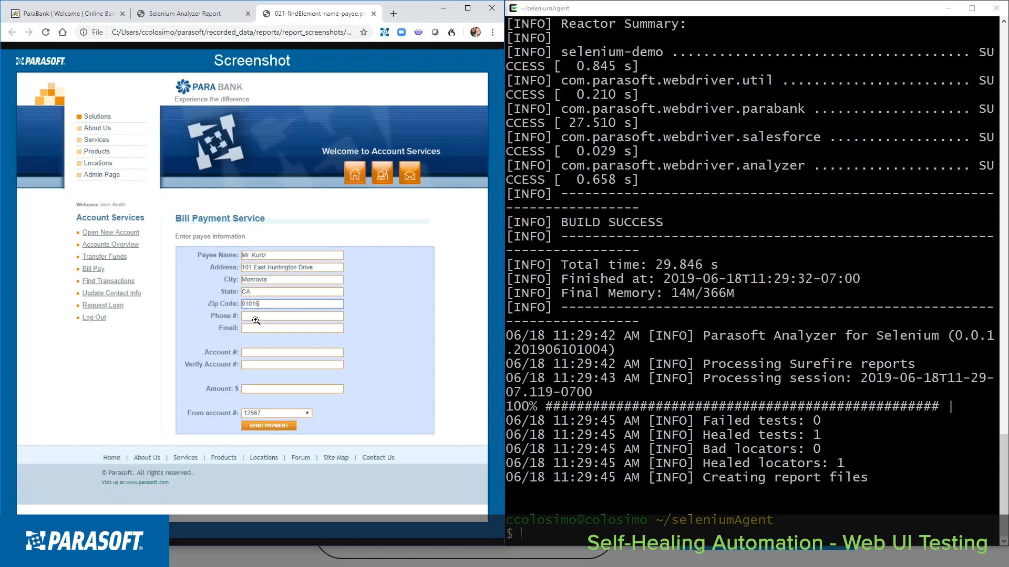
Open the healed bill payment test's screenshot in its own browser tab.
{"action": "left_click", "coordinate": [187, 13]}
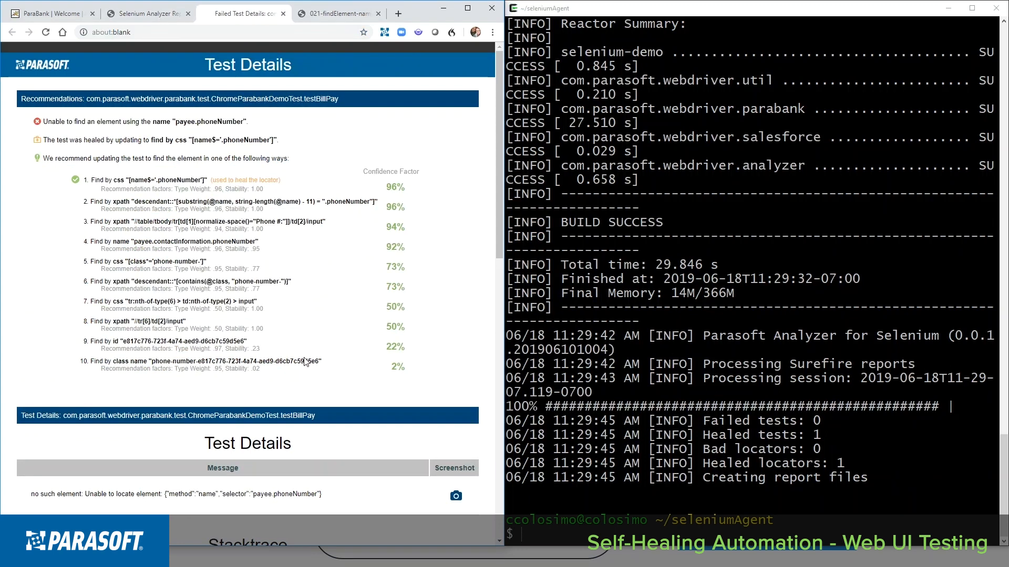
{"action": "mouse_move", "coordinate": [363, 190]}
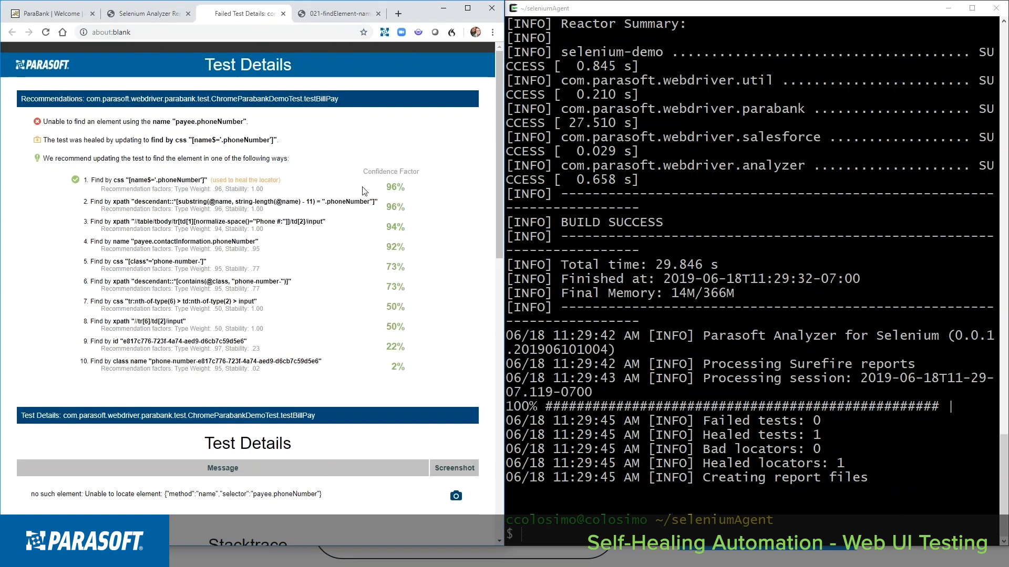
{"action": "mouse_move", "coordinate": [218, 188]}
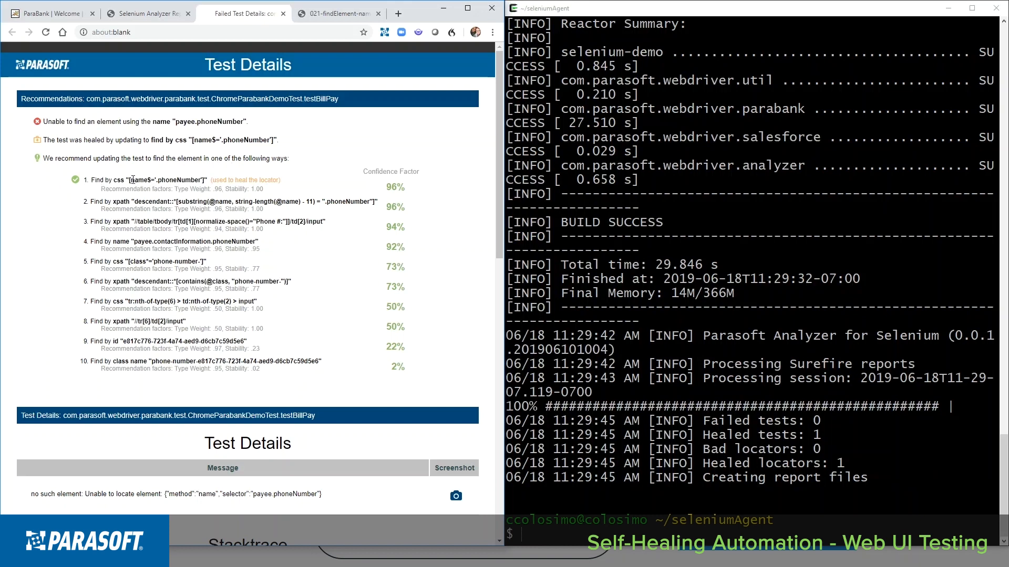
{"action": "mouse_move", "coordinate": [427, 186]}
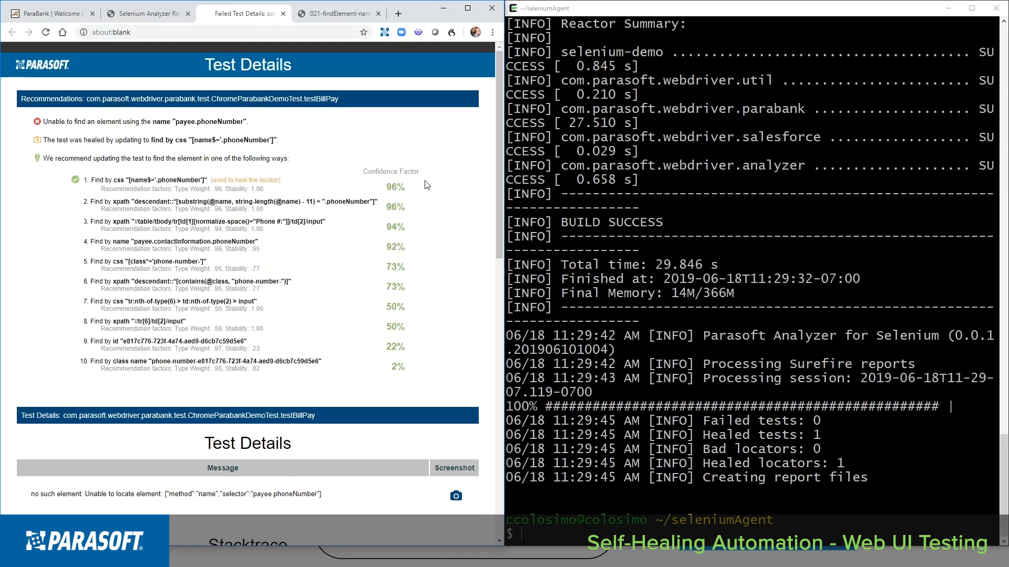
{"action": "mouse_move", "coordinate": [190, 189]}
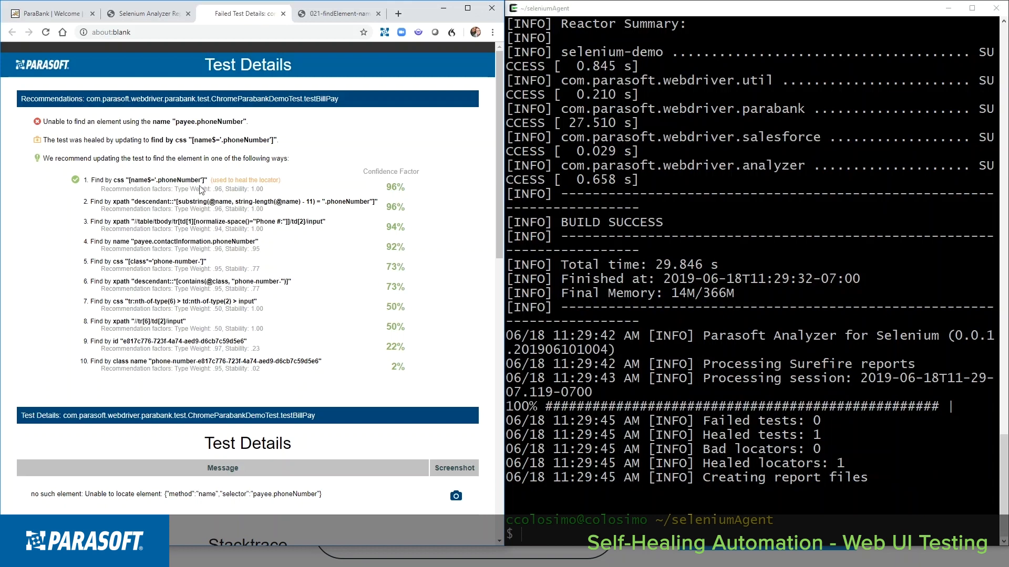
{"action": "mouse_move", "coordinate": [212, 192]}
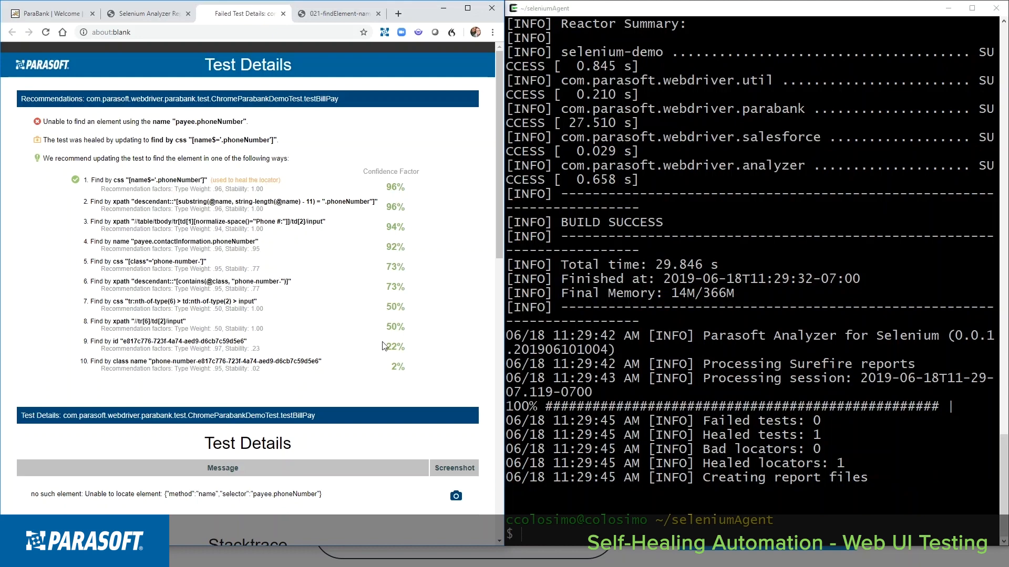
{"action": "scroll", "scroll_direction": "down", "scroll_amount": 3}
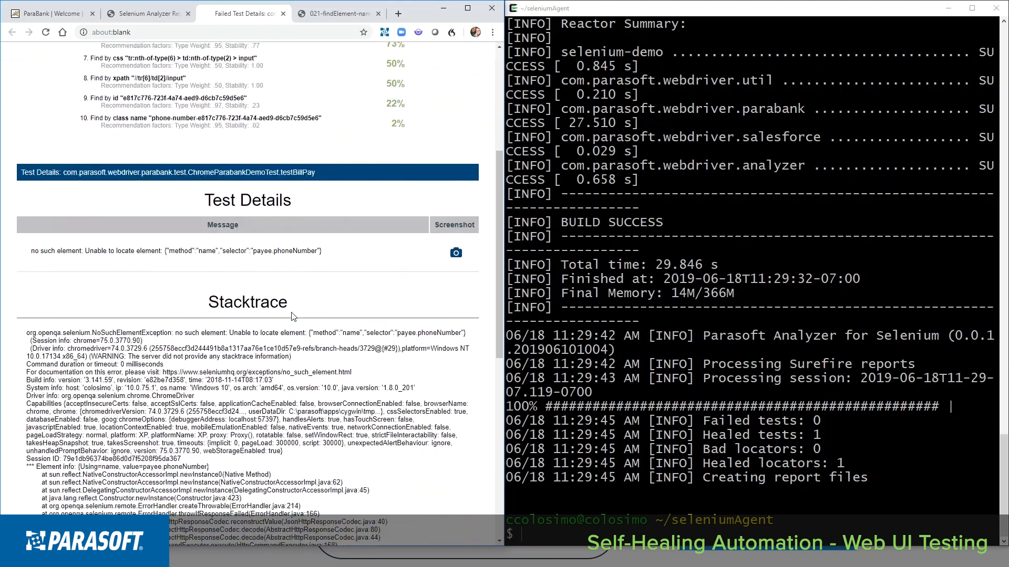
{"action": "scroll", "scroll_direction": "down", "scroll_amount": 3}
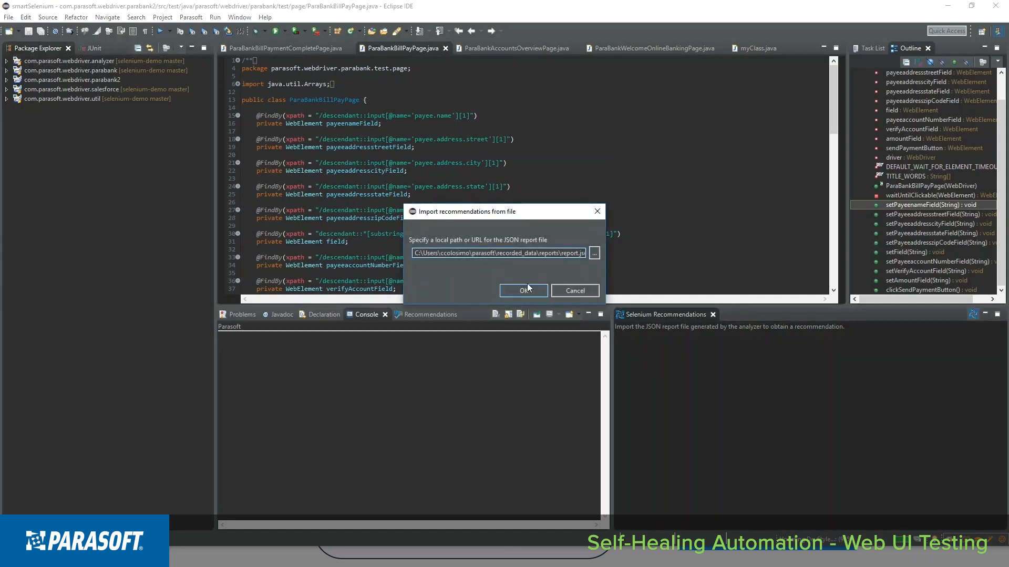
Confirm importing recommendations from the report JSON file into Selenium Recommendations.
{"action": "left_click", "coordinate": [523, 290]}
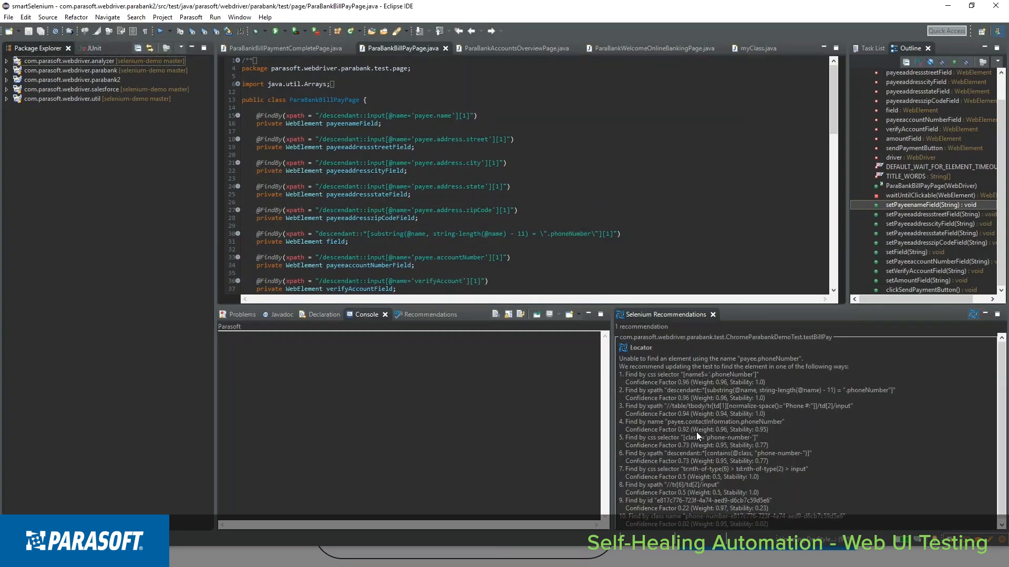
{"action": "mouse_move", "coordinate": [702, 390]}
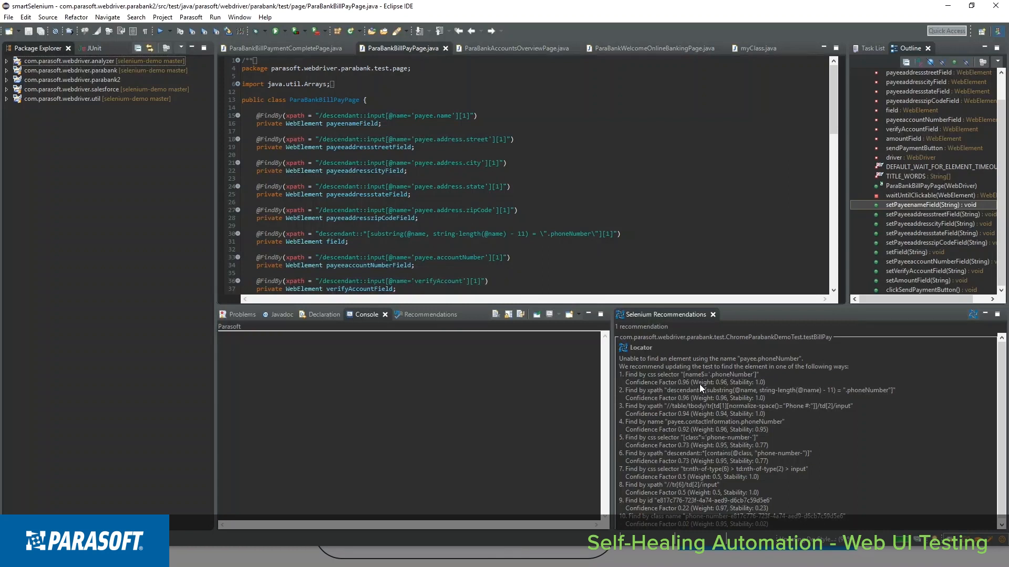